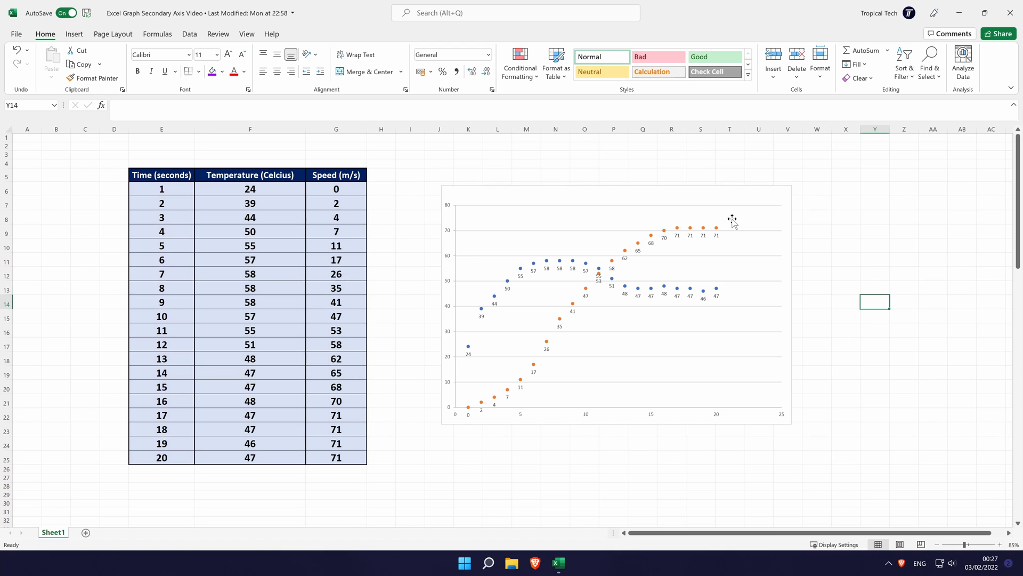
{"action": "mouse_move", "coordinate": [673, 202]}
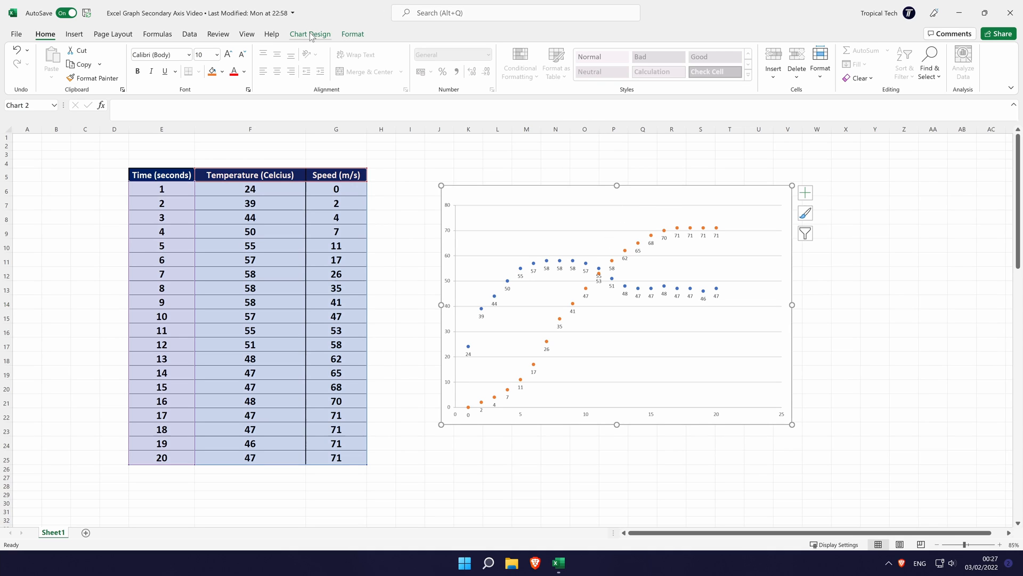
Step: Select the scatter chart and switch to its Chart Design options
{"action": "left_click", "coordinate": [309, 33]}
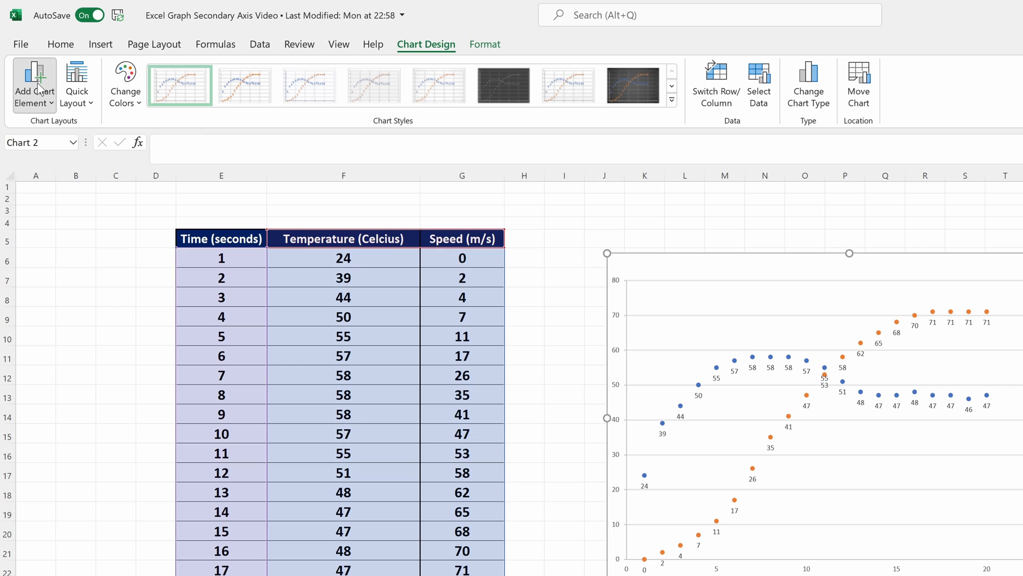
Step: Add data labels above each point, previewing Left and Right placements first
{"action": "left_click", "coordinate": [35, 83]}
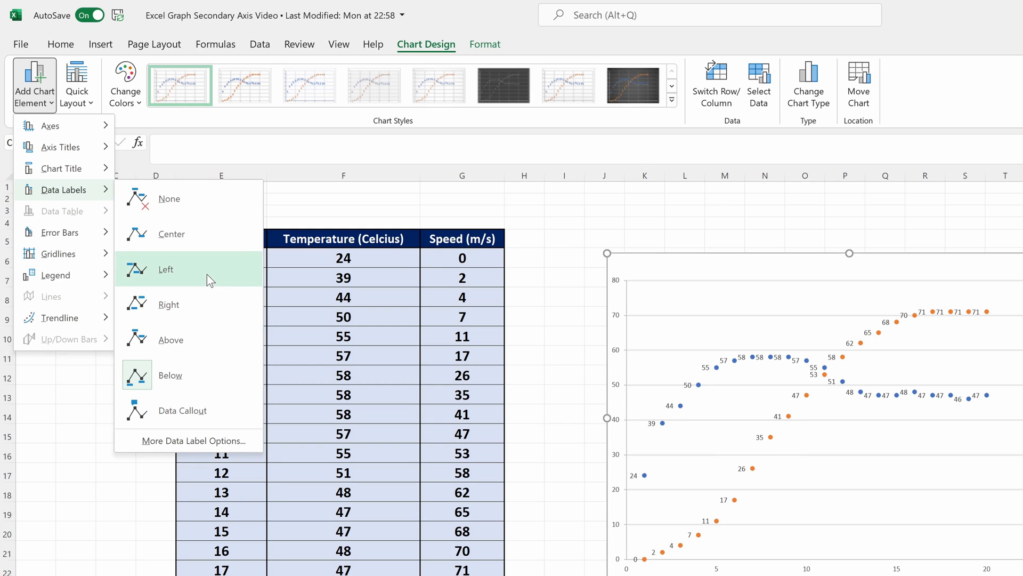
{"action": "left_click", "coordinate": [171, 340]}
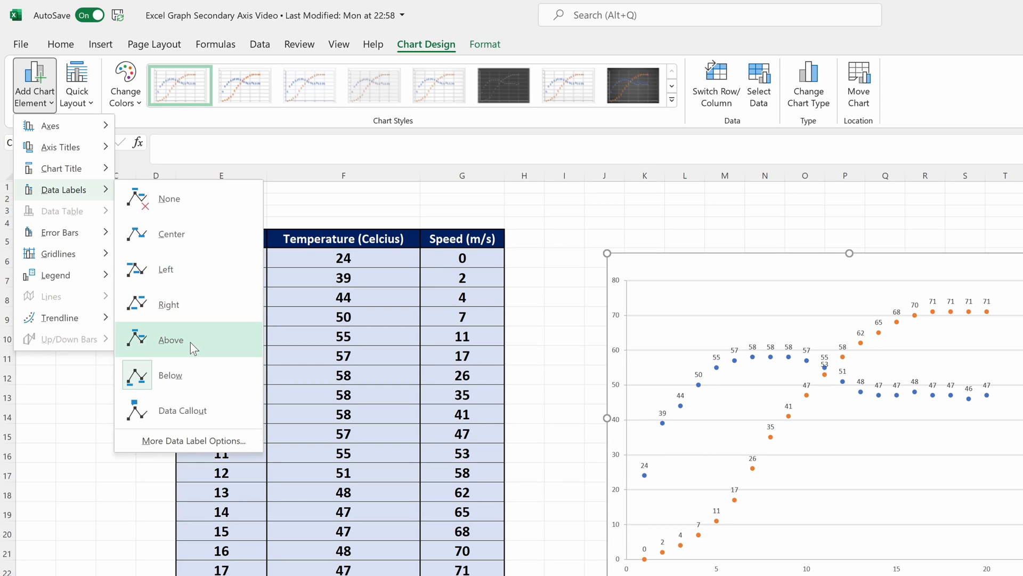
{"action": "left_click", "coordinate": [168, 304]}
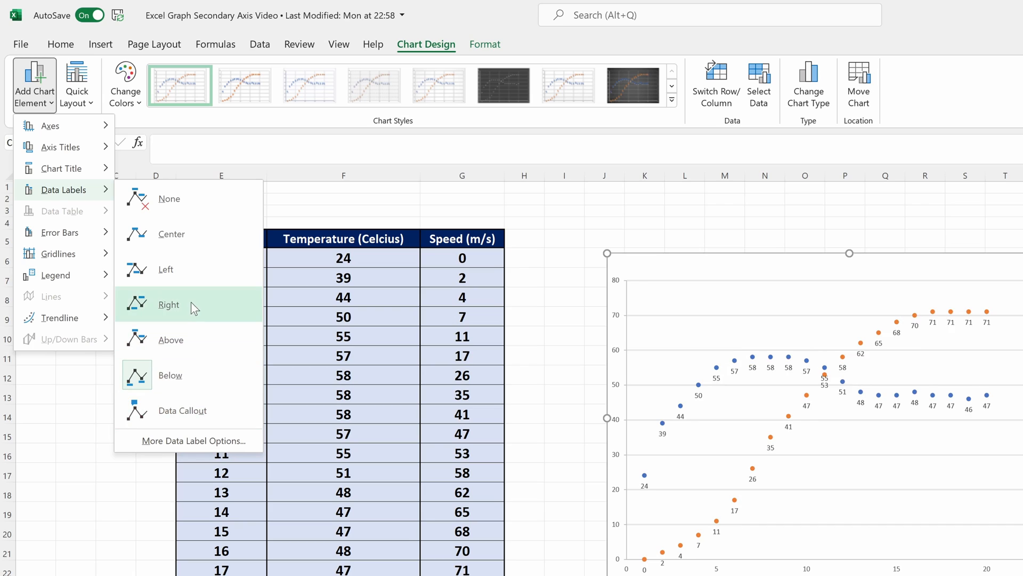
{"action": "left_click", "coordinate": [165, 269]}
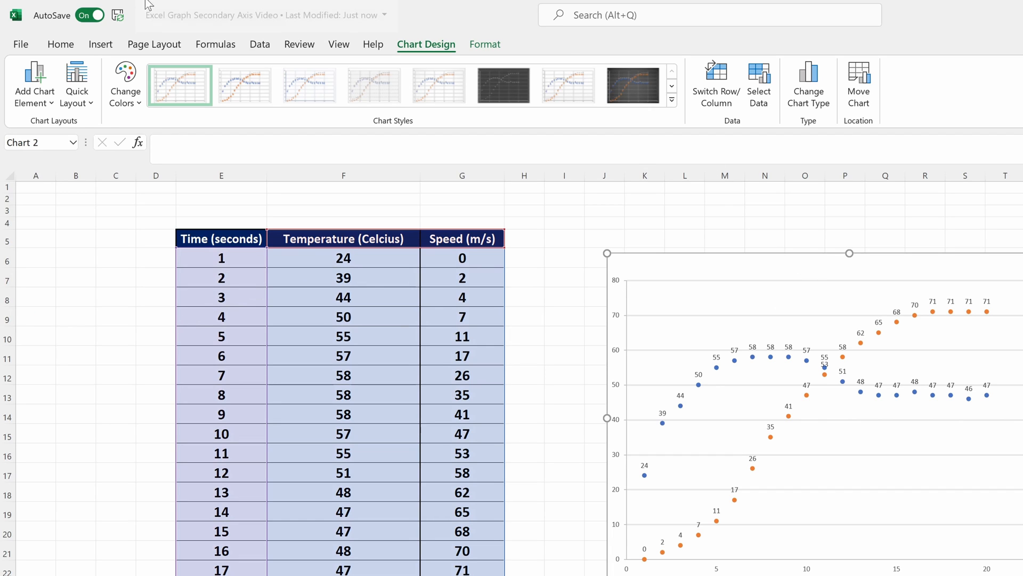
Step: Reopen the Add Chart Element list on the data label placements
{"action": "left_click", "coordinate": [34, 84]}
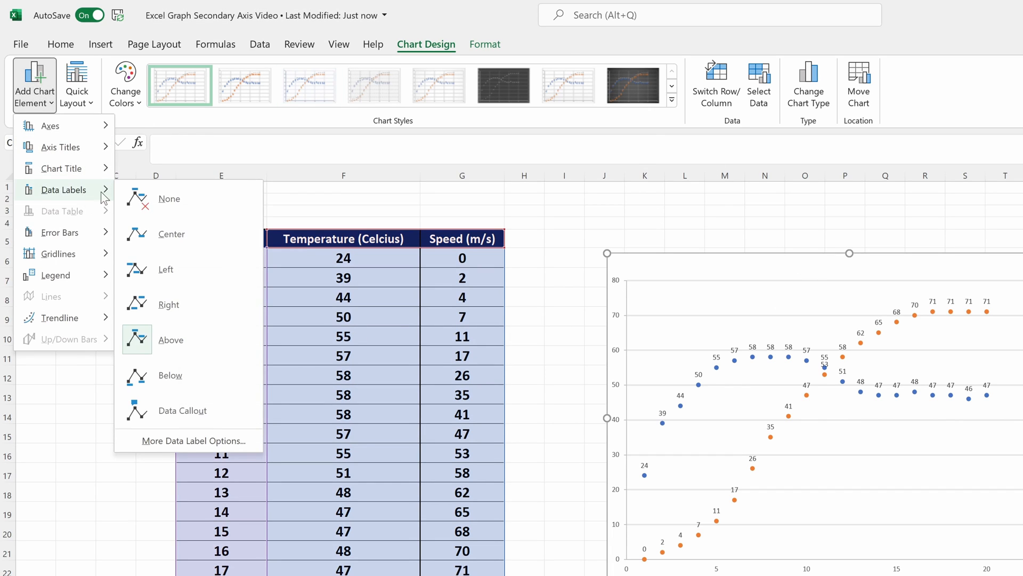
{"action": "mouse_move", "coordinate": [174, 440]}
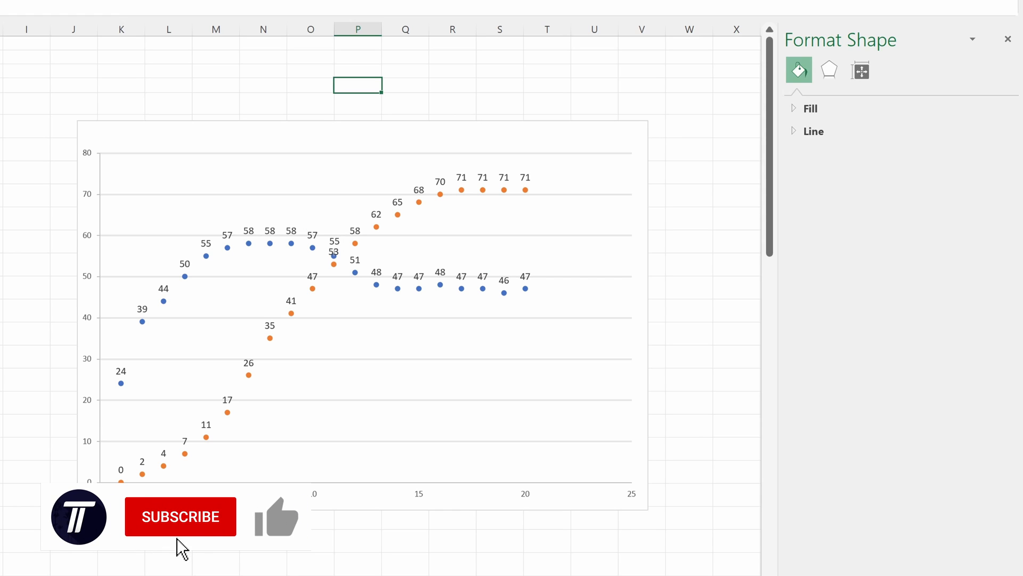
Step: Show the Format Shape pane with Fill and Line sections beside the chart
{"action": "left_click", "coordinate": [276, 520]}
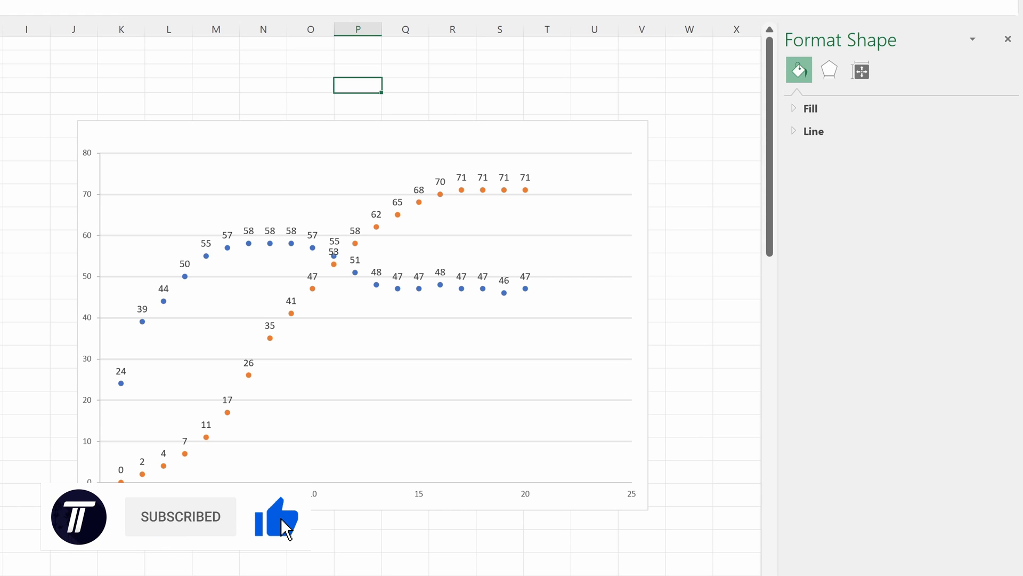